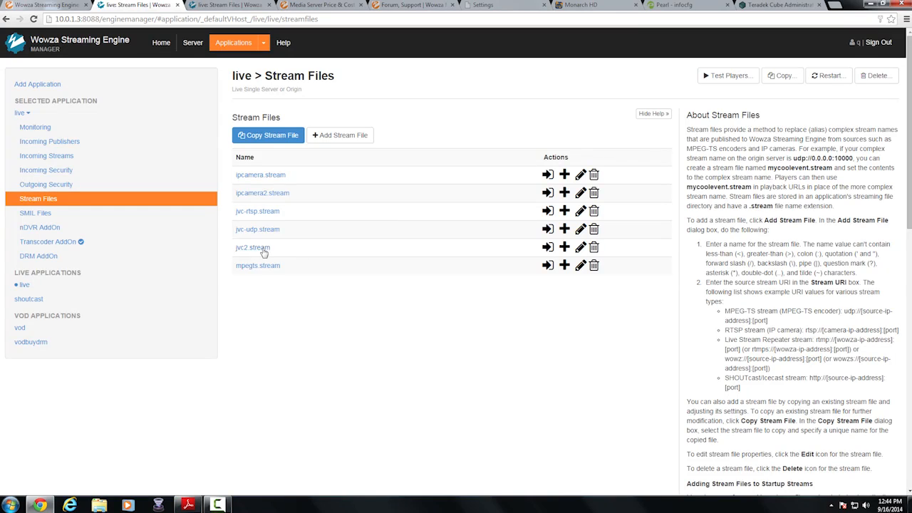
View jvc2.stream's UDP source Stream URI and bring up its Test Players dialog.
click(254, 248)
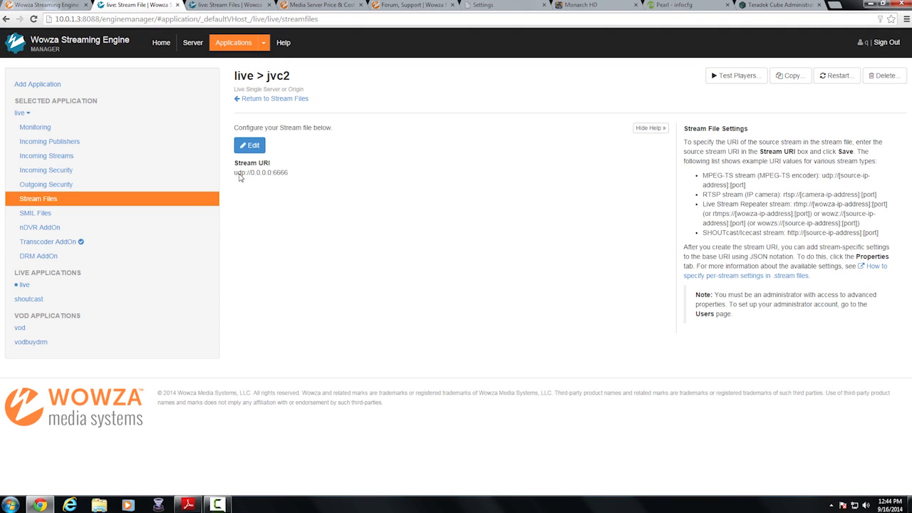
mouse_move(271, 176)
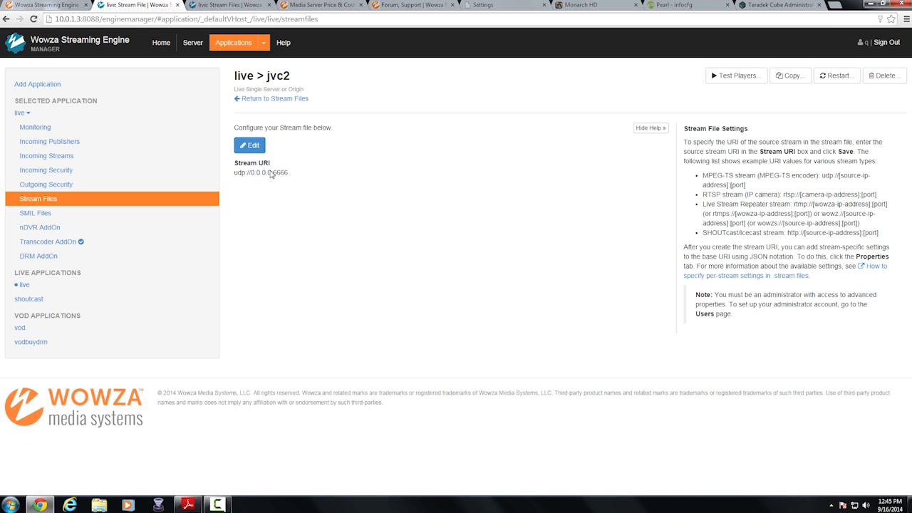
mouse_move(337, 183)
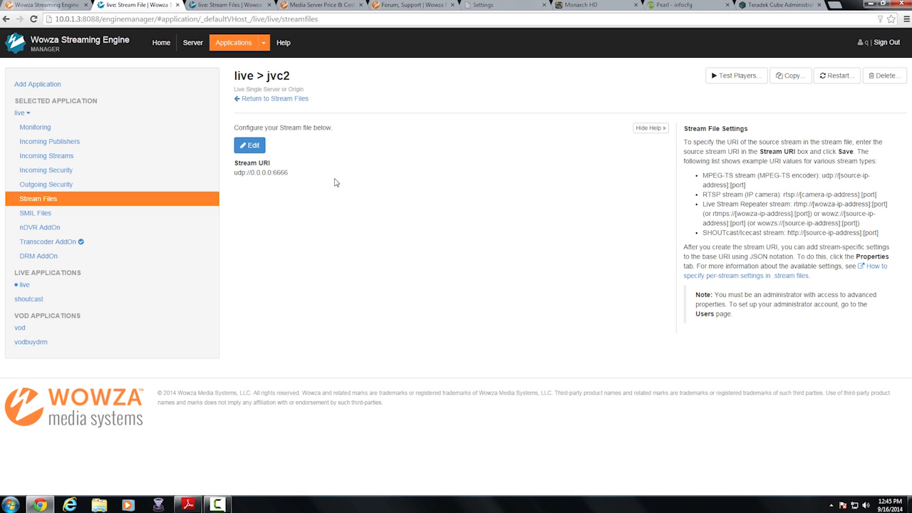
click(735, 76)
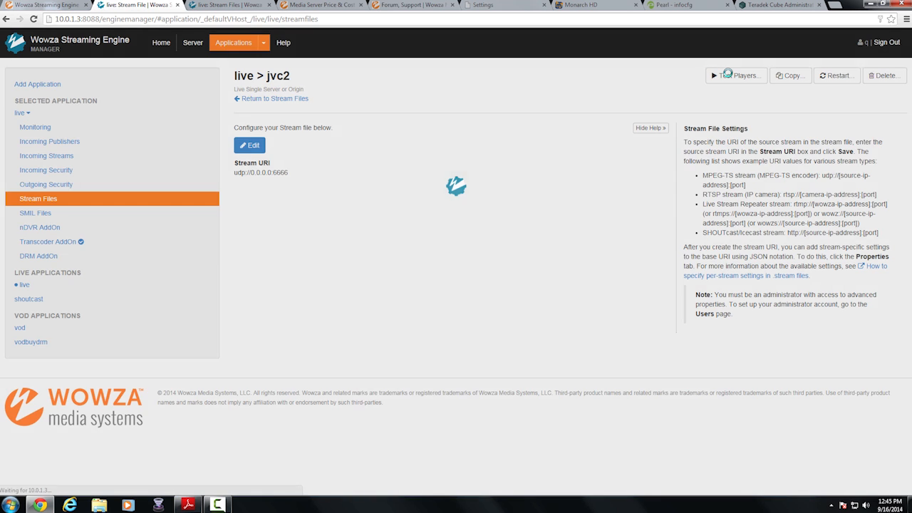
Start playback of jvc2.stream over Adobe RTMP, showing live camera video.
click(735, 75)
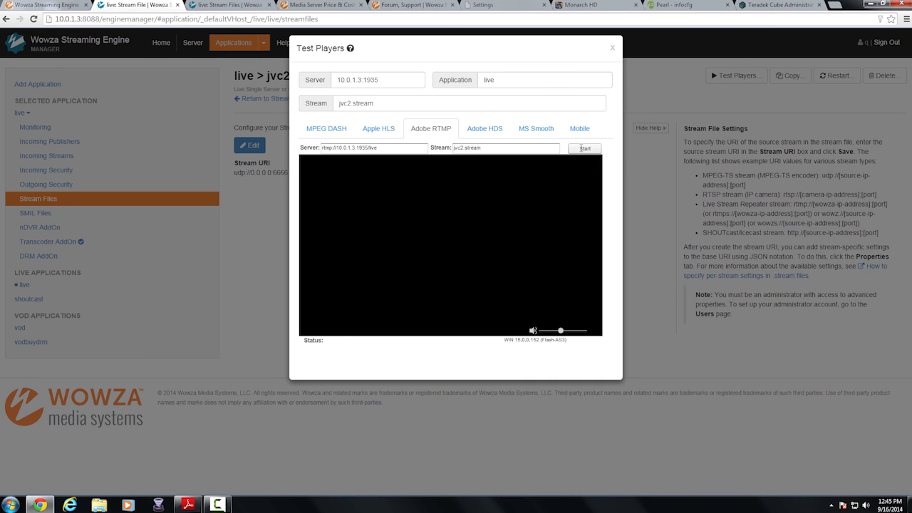
click(584, 148)
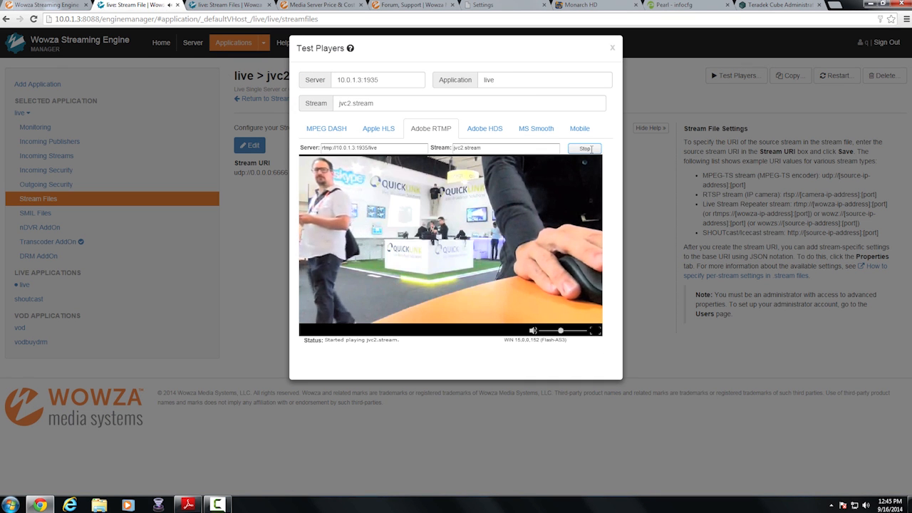